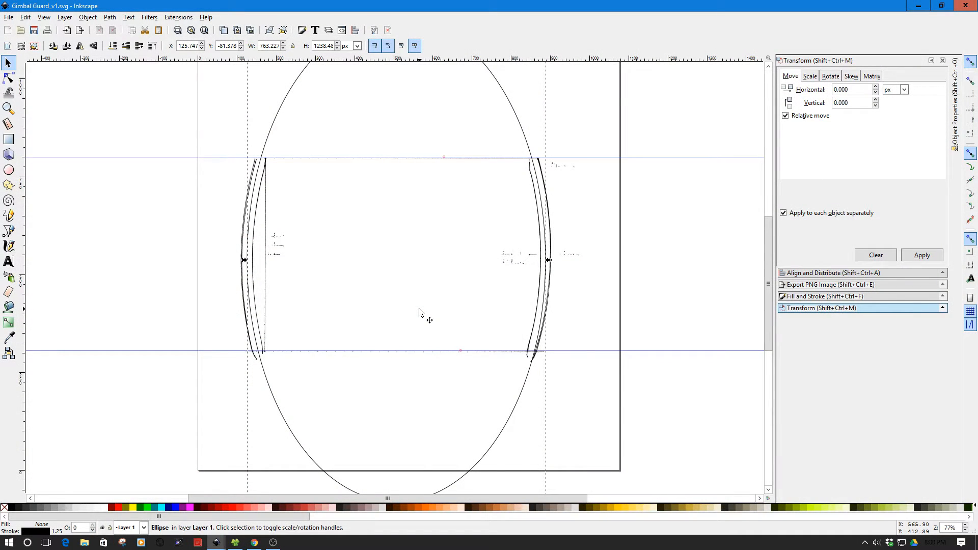
mouse_move(224, 250)
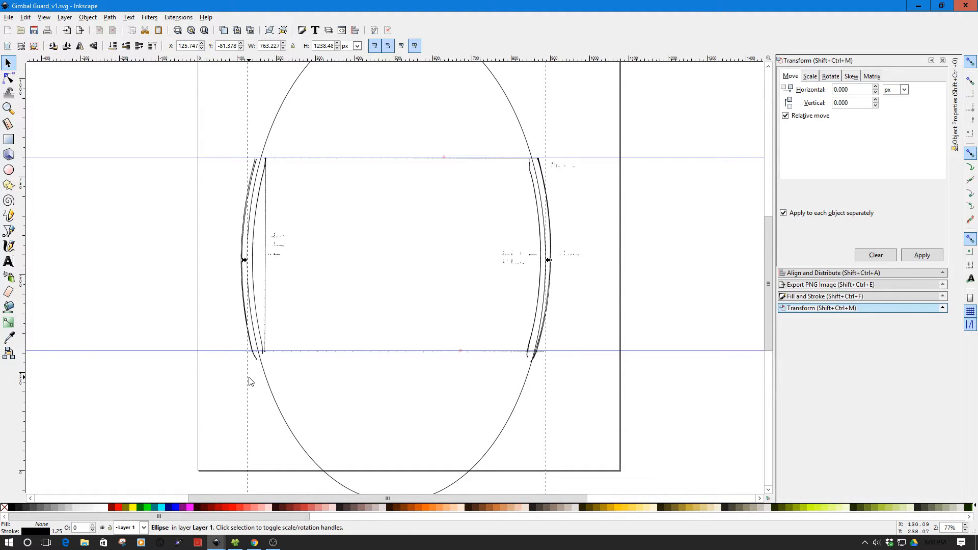
mouse_move(298, 312)
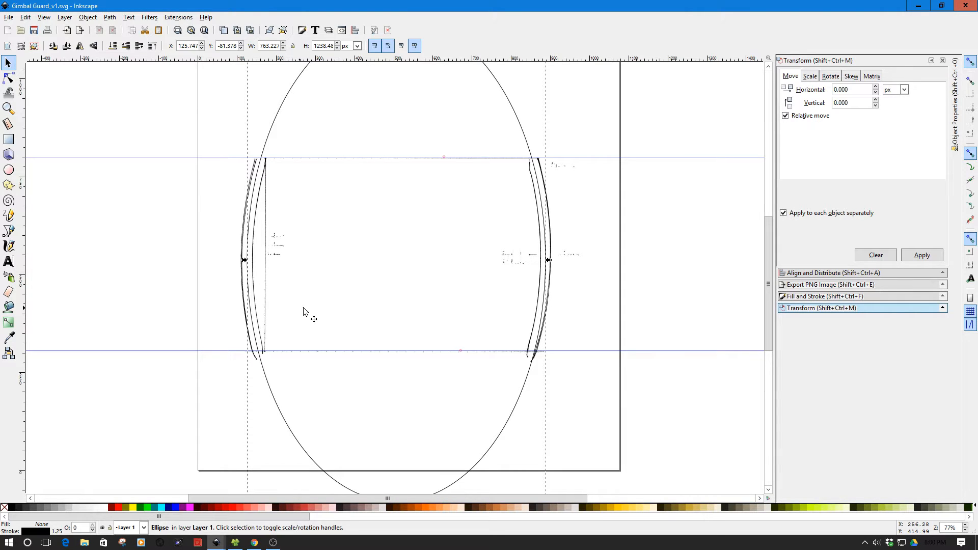
mouse_move(281, 250)
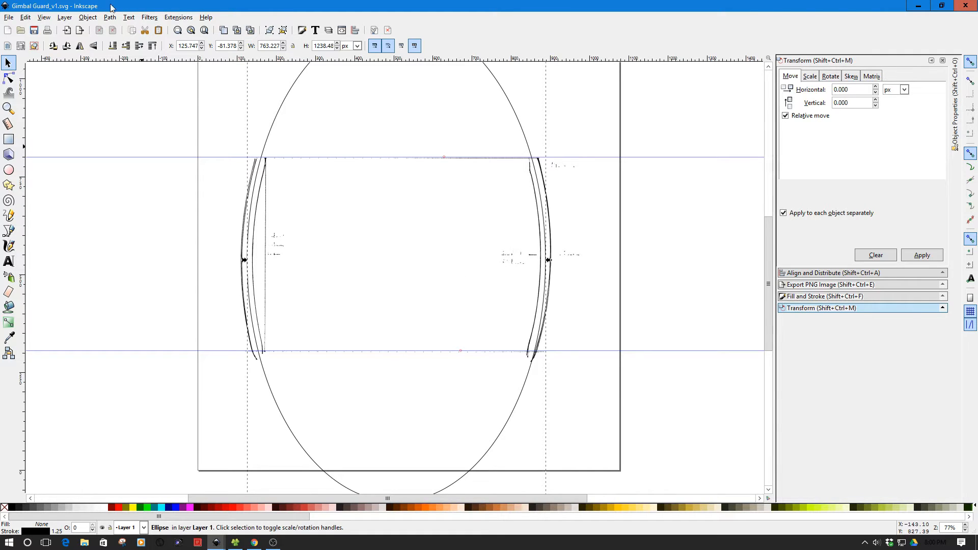
- Bring up the Gimbal Guard_v3 side-plate drawing and start importing another drawing via File > Import
click(9, 17)
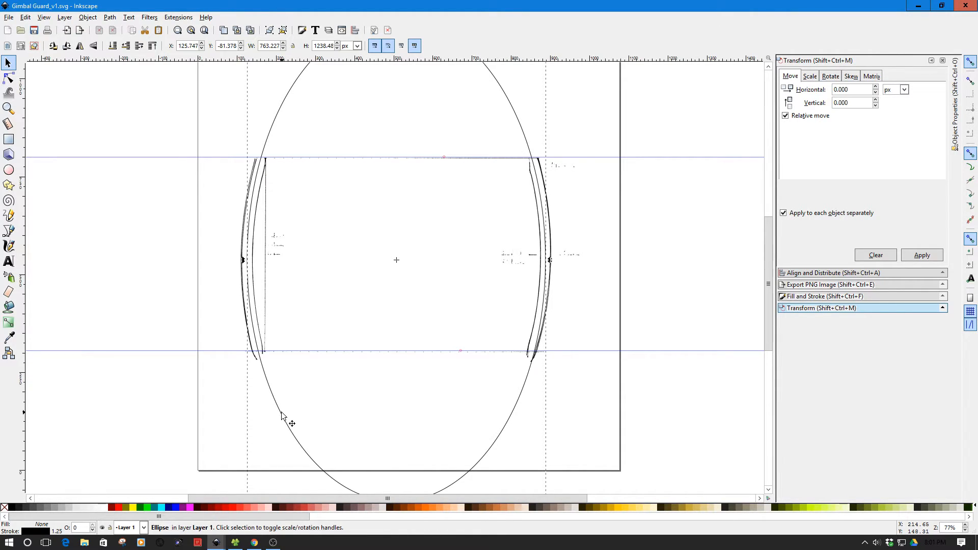
mouse_move(535, 350)
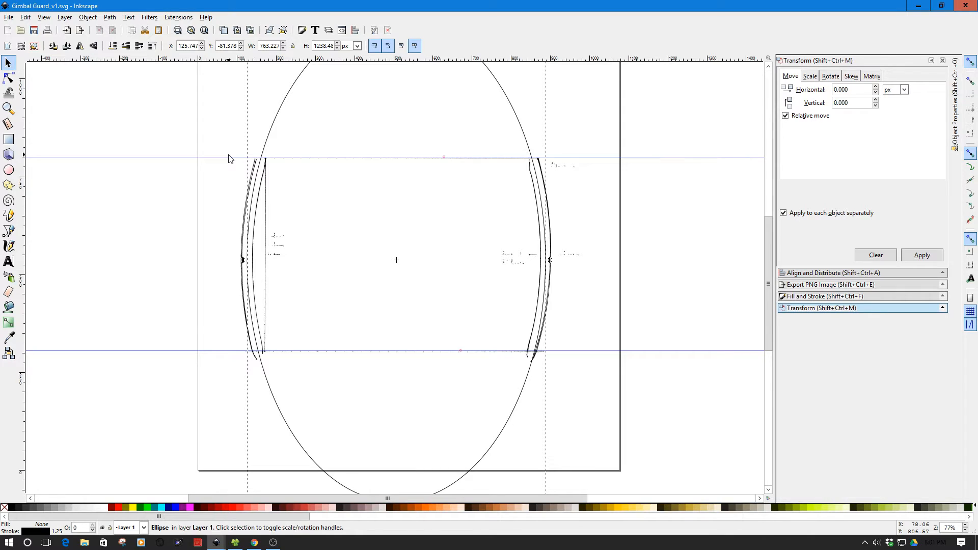
mouse_move(230, 353)
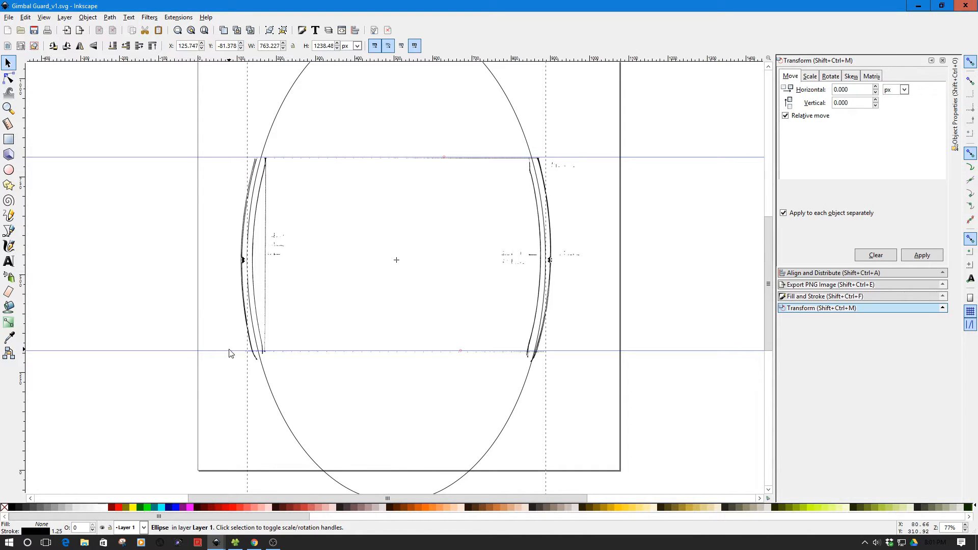
mouse_move(183, 100)
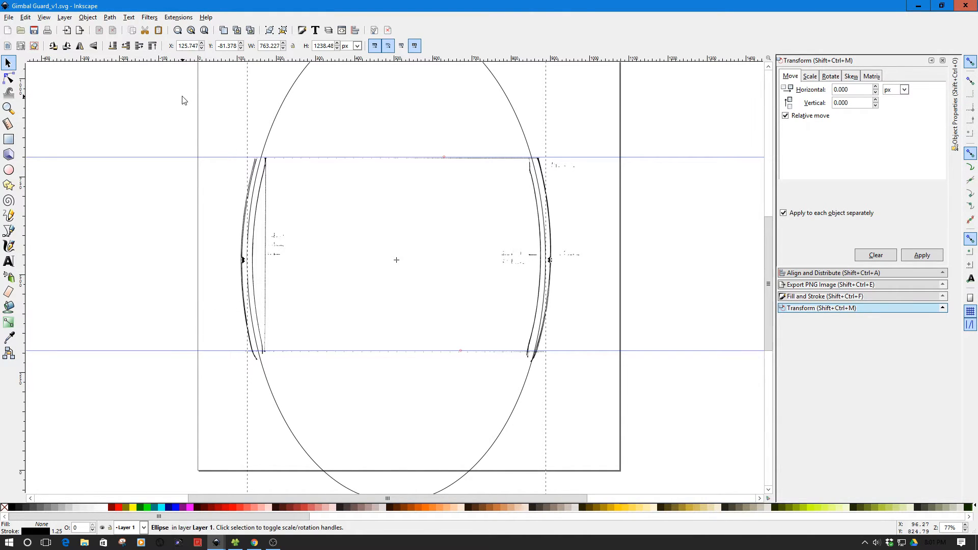
click(109, 17)
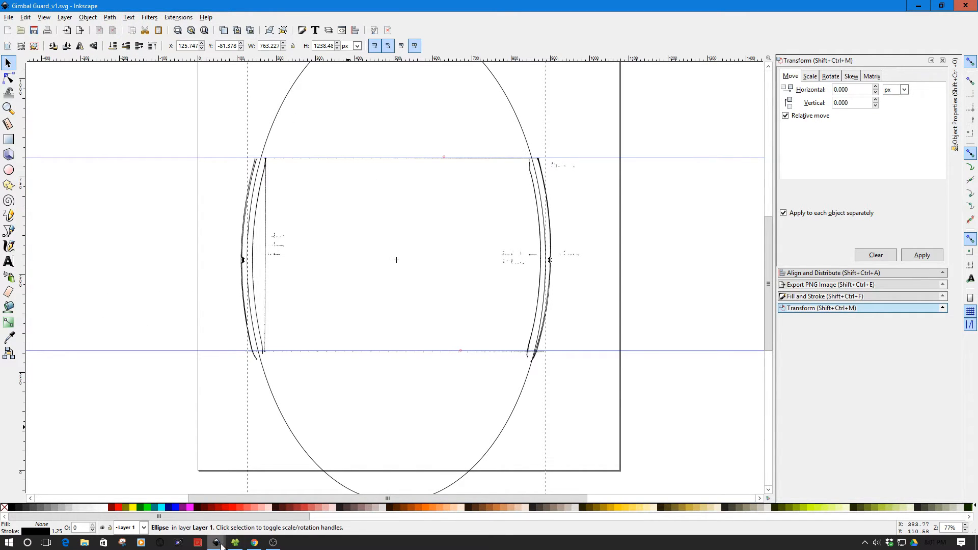
mouse_move(216, 542)
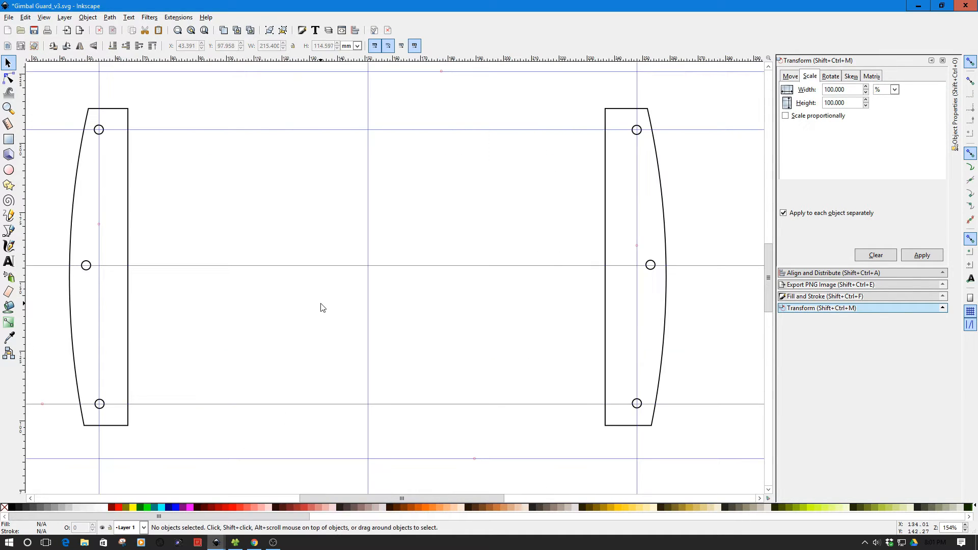
mouse_move(109, 260)
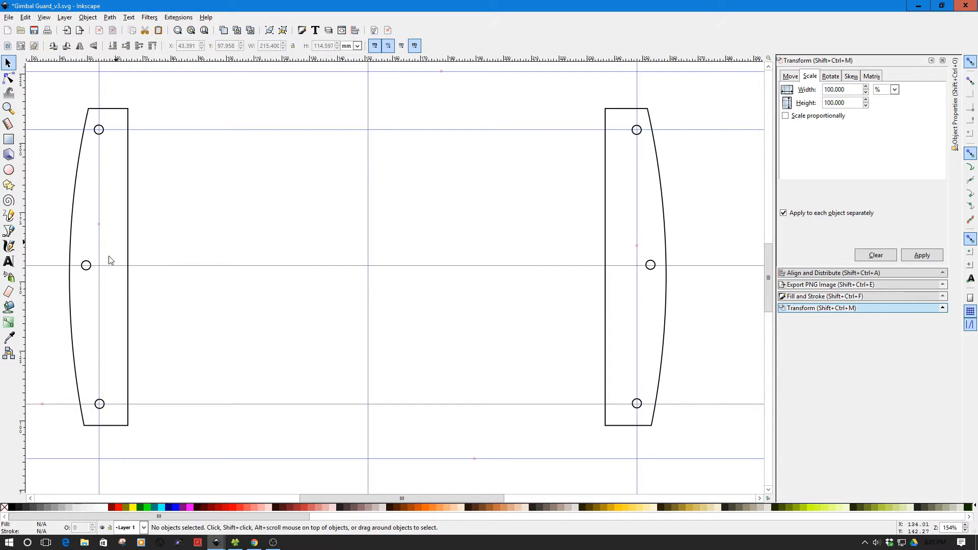
mouse_move(365, 304)
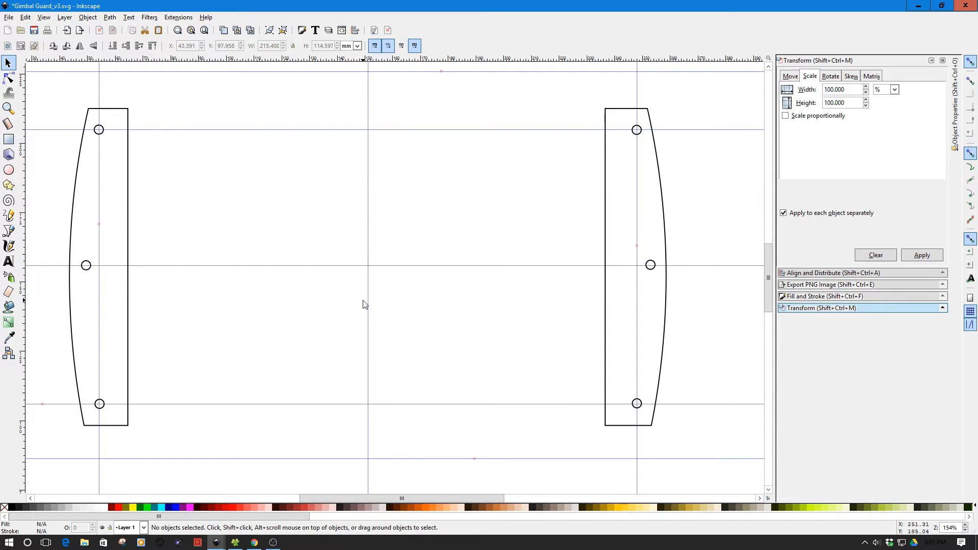
mouse_move(106, 353)
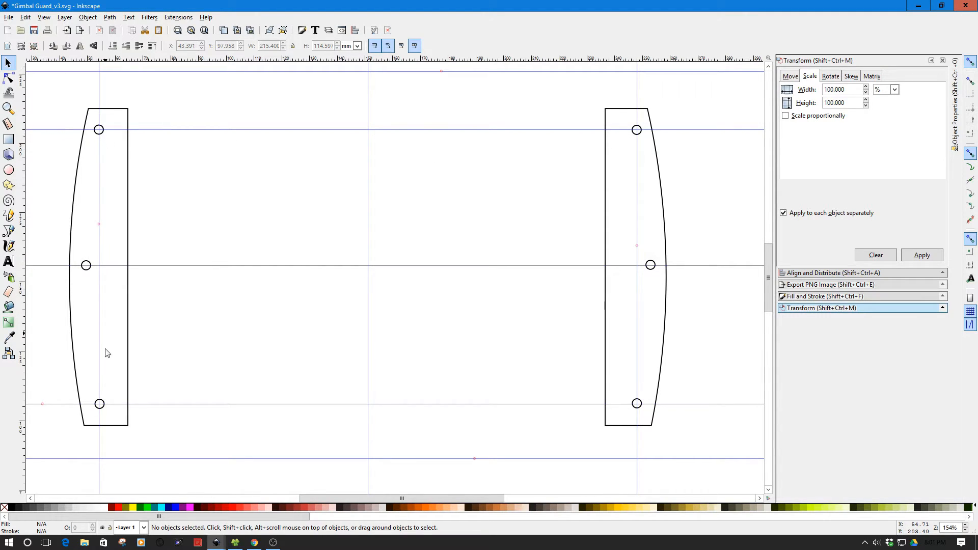
mouse_move(262, 365)
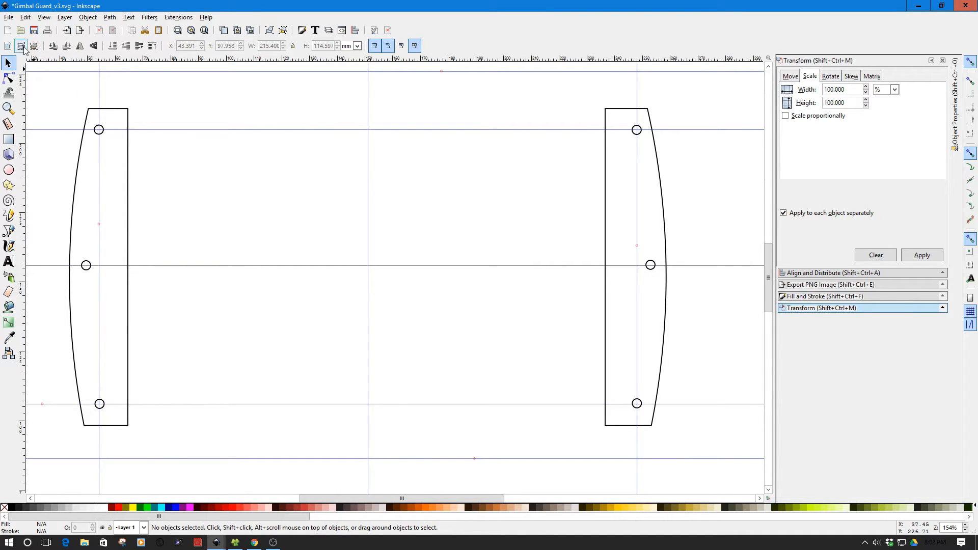
click(8, 16)
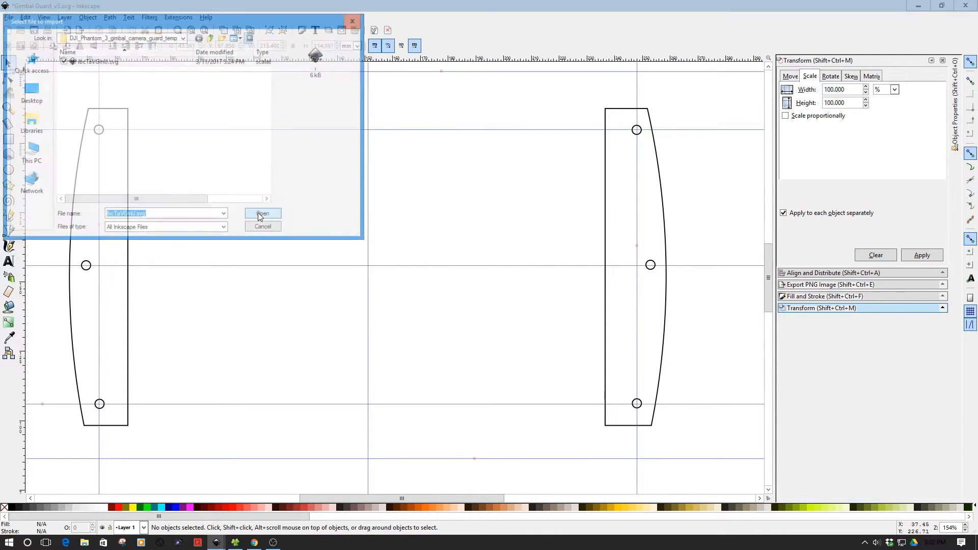
- Import the gimbal frame SVG, place it between the side plates and stretch it wider to fit
click(262, 214)
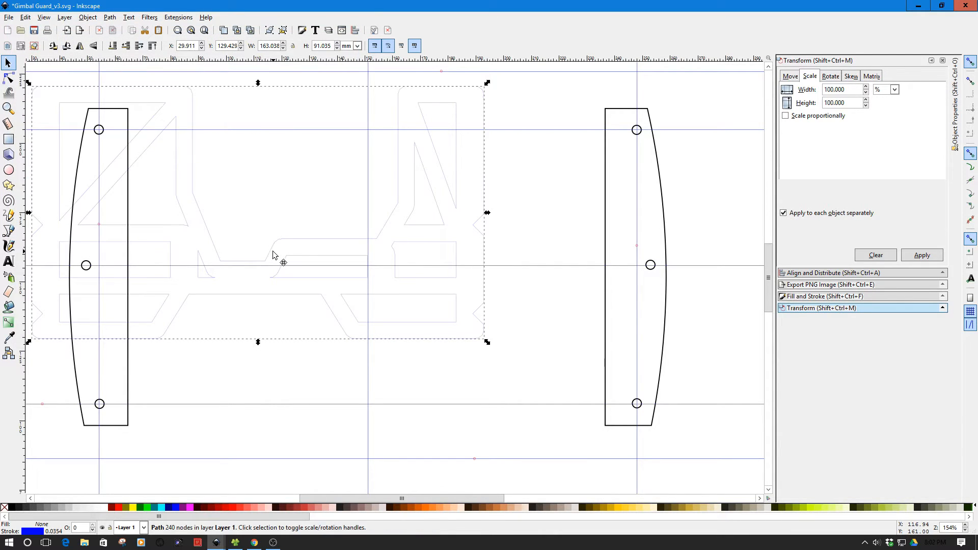
drag(274, 256, 446, 327)
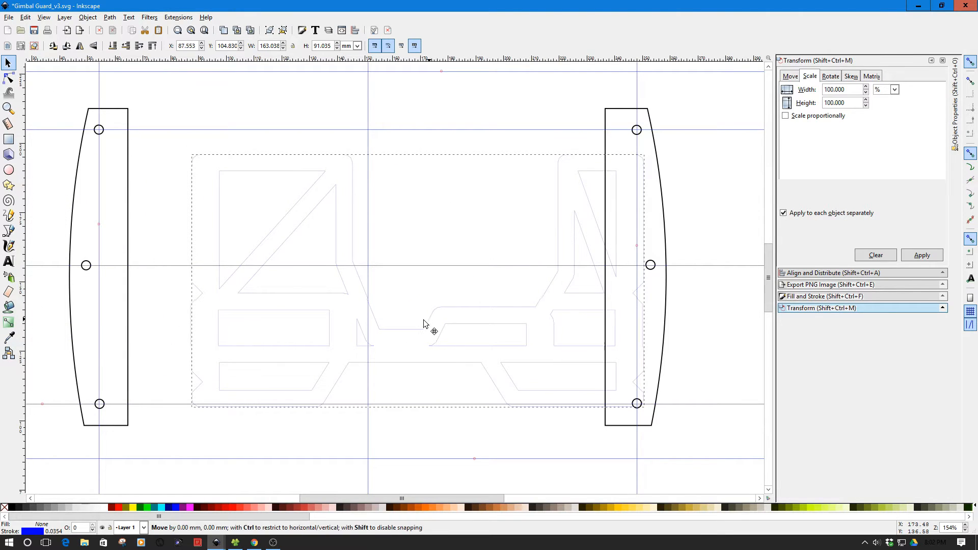
drag(424, 328, 359, 328)
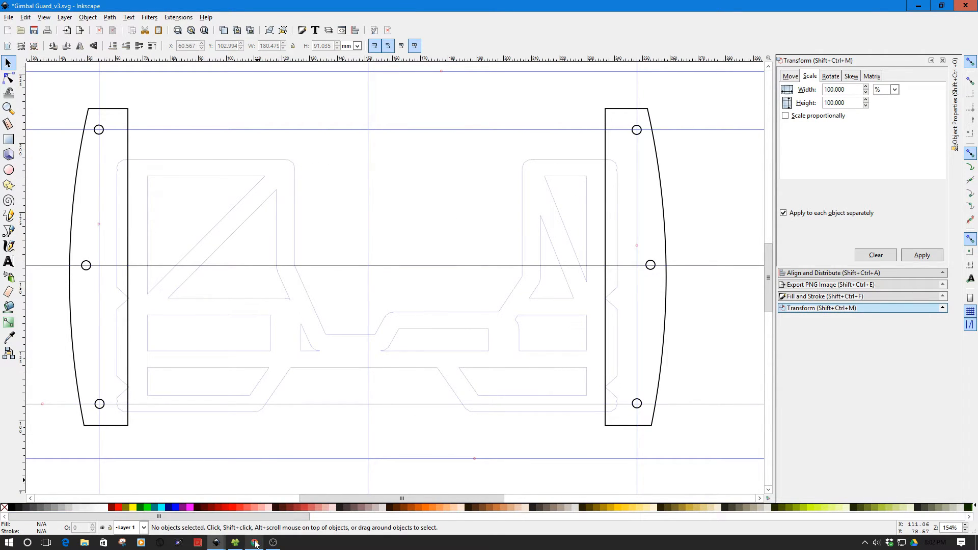
- In Tinkercad, export the selected guard frame shape as an SVG download for laser cutting
click(253, 542)
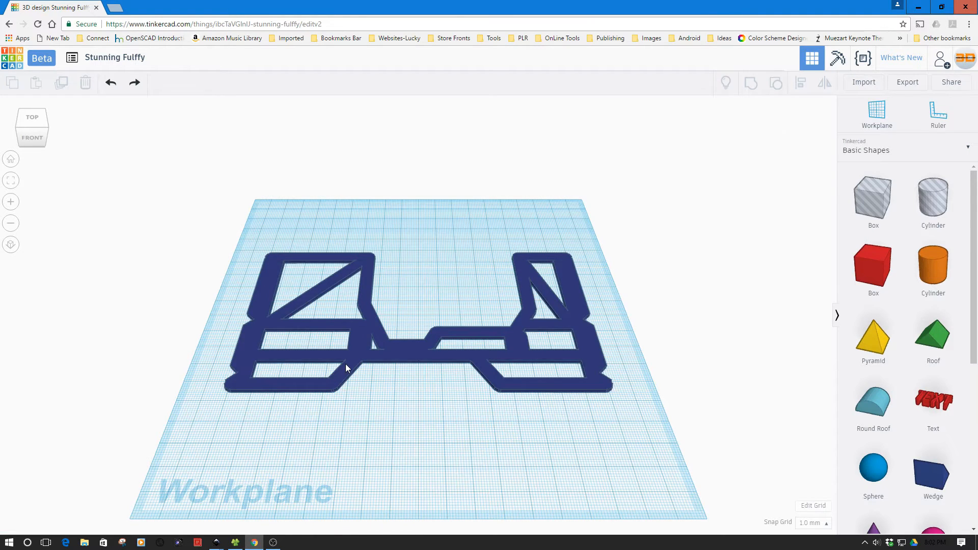
click(347, 368)
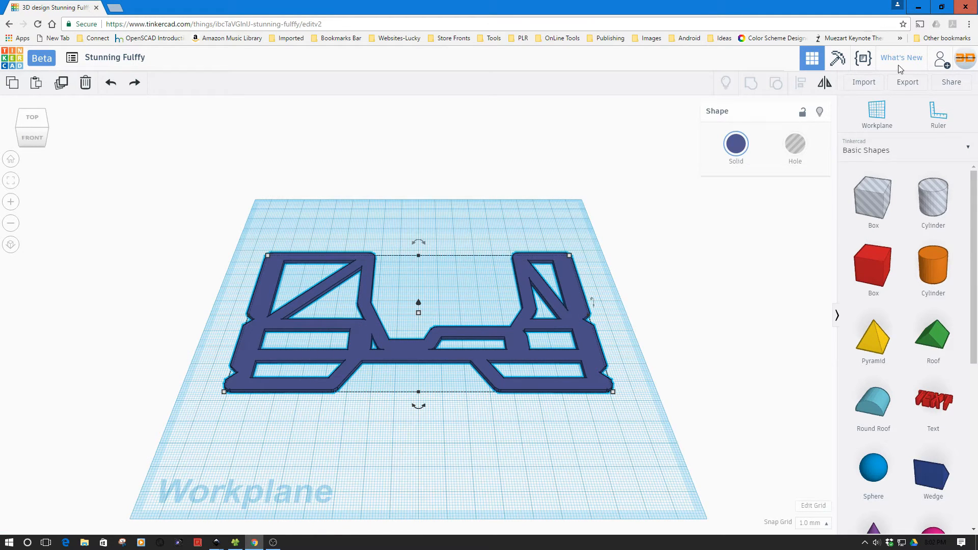
click(907, 82)
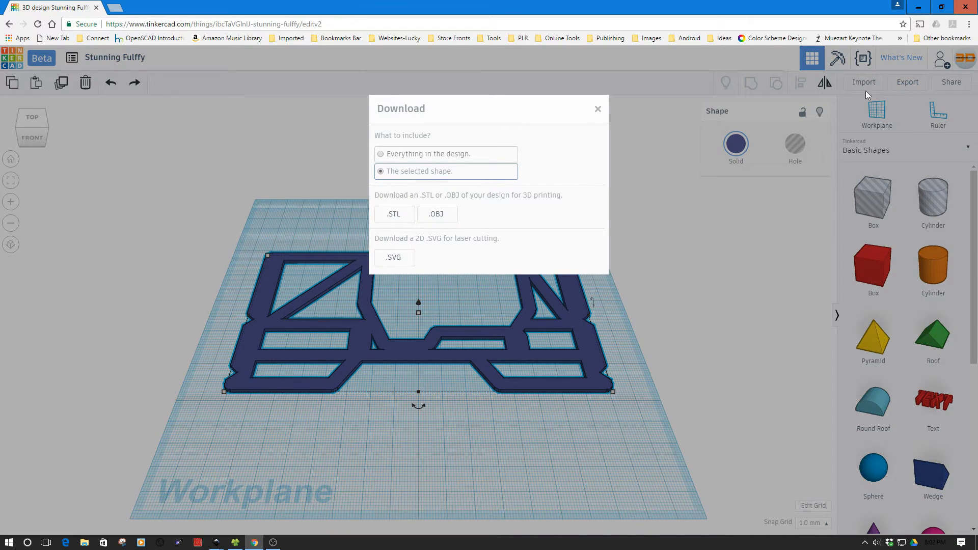
click(394, 213)
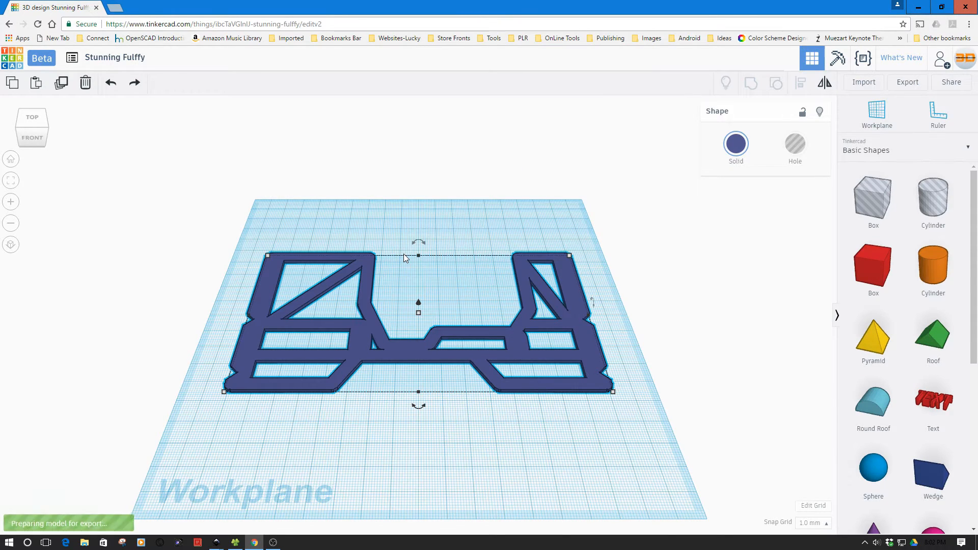
click(907, 82)
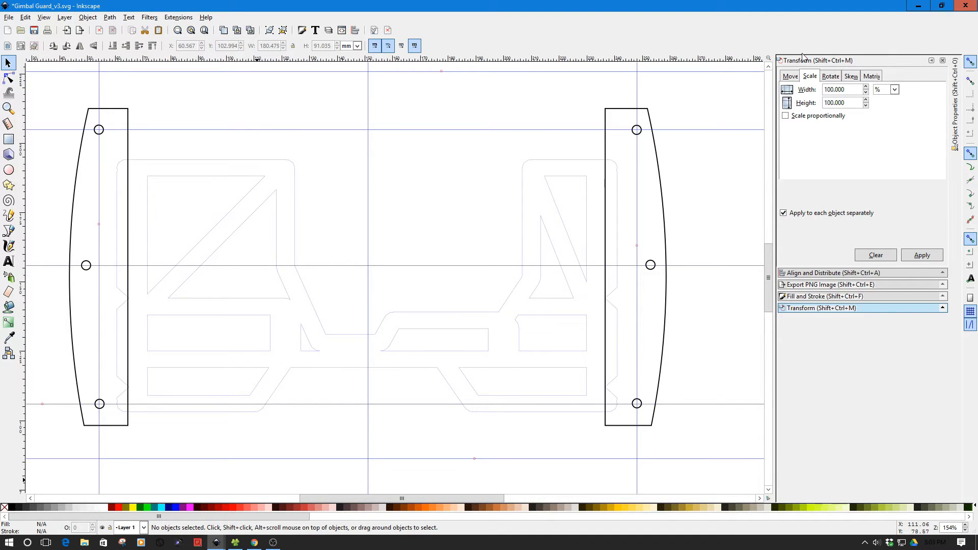
mouse_move(481, 268)
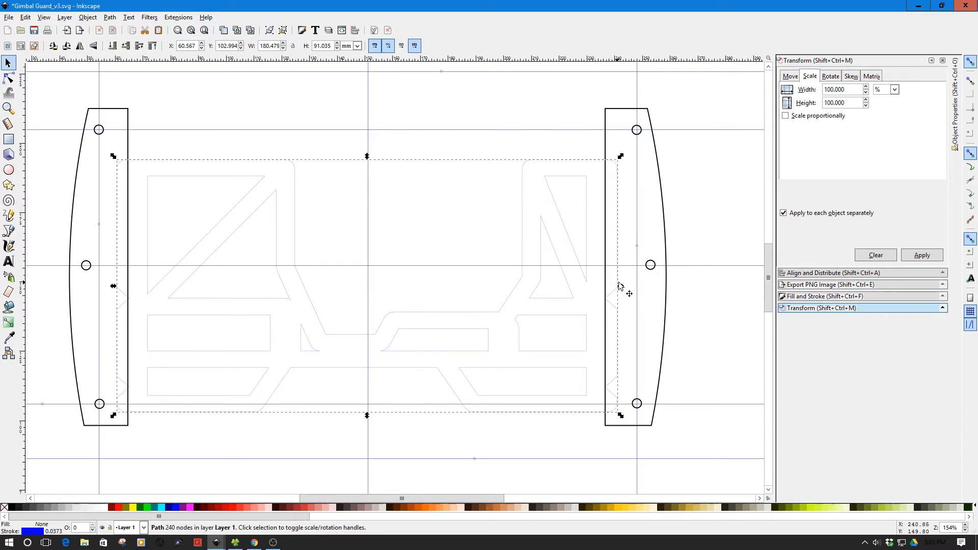
mouse_move(620, 287)
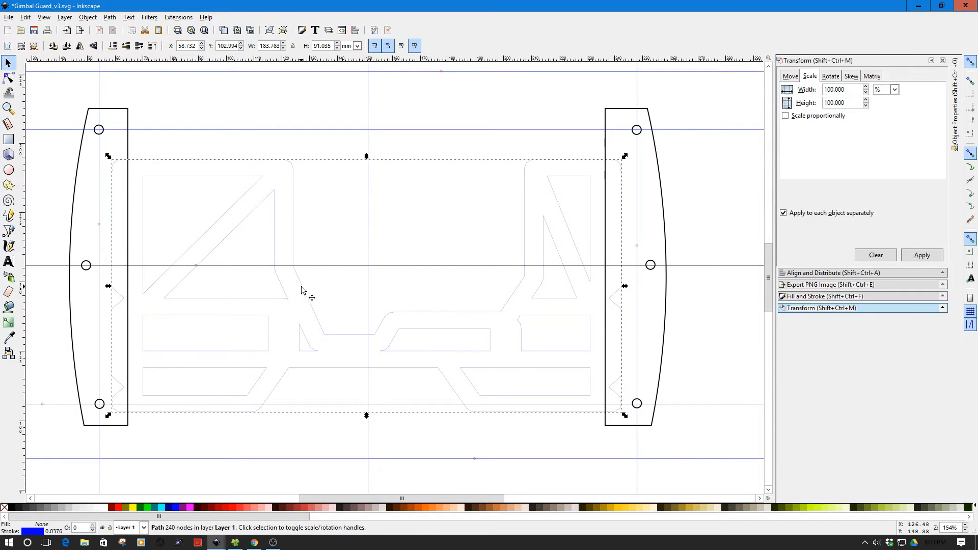
- Nudge the widened frame up so it lines up between the two curved side plates
drag(303, 290, 306, 306)
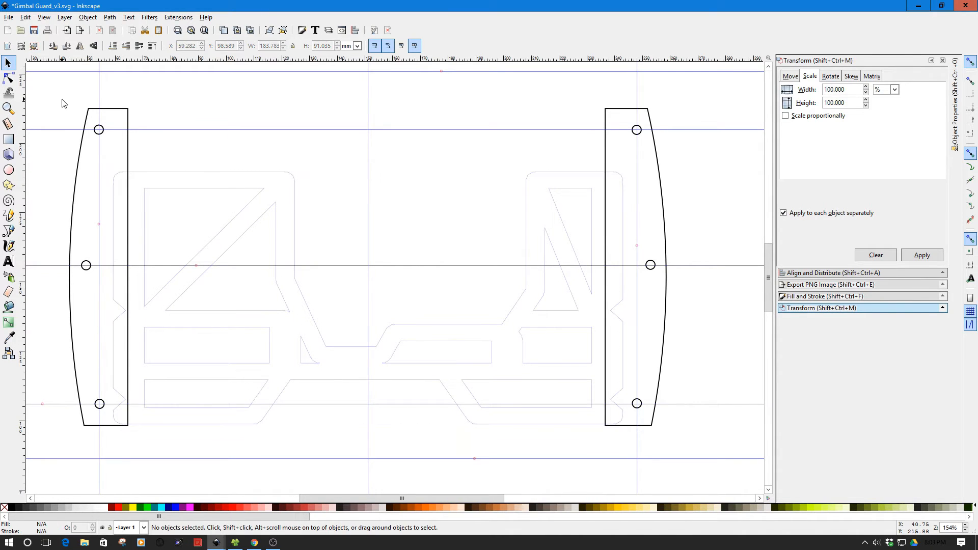
- Rubber-band select plates and frame, apply Path > Union into one guard outline, then deselect it
drag(64, 99, 682, 466)
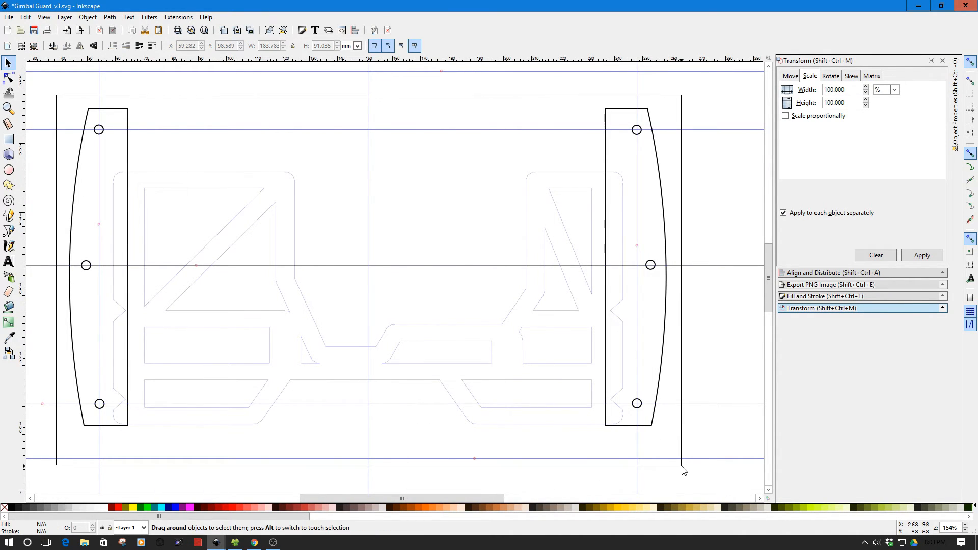
drag(683, 471, 328, 315)
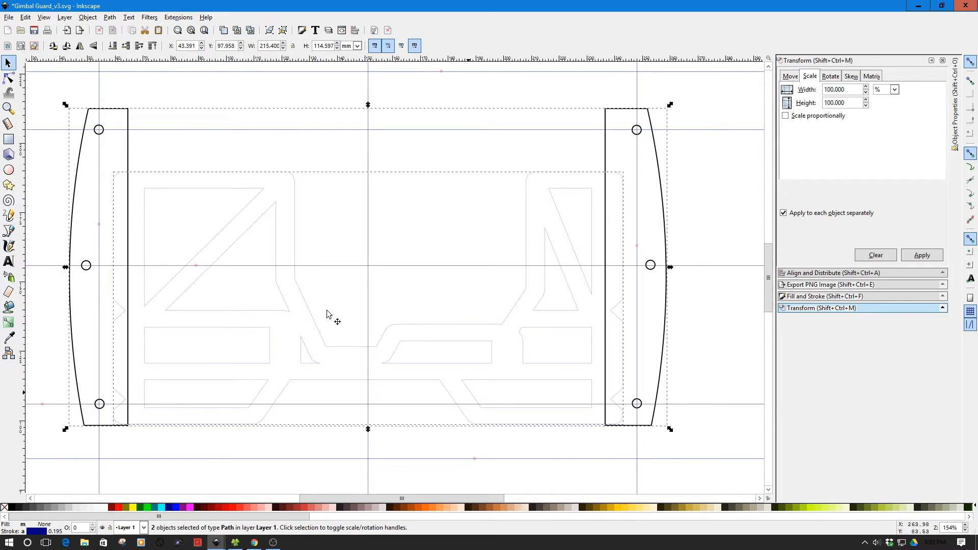
click(109, 17)
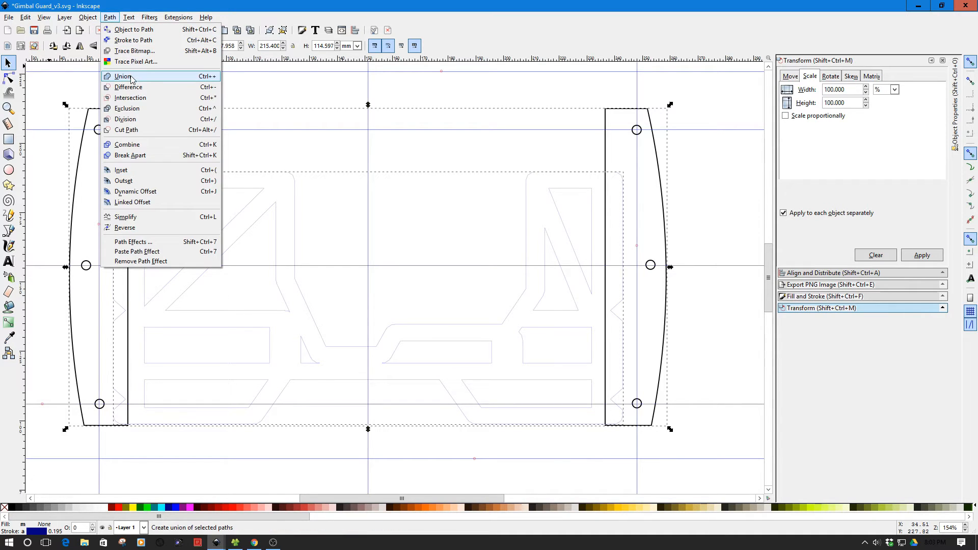
click(123, 76)
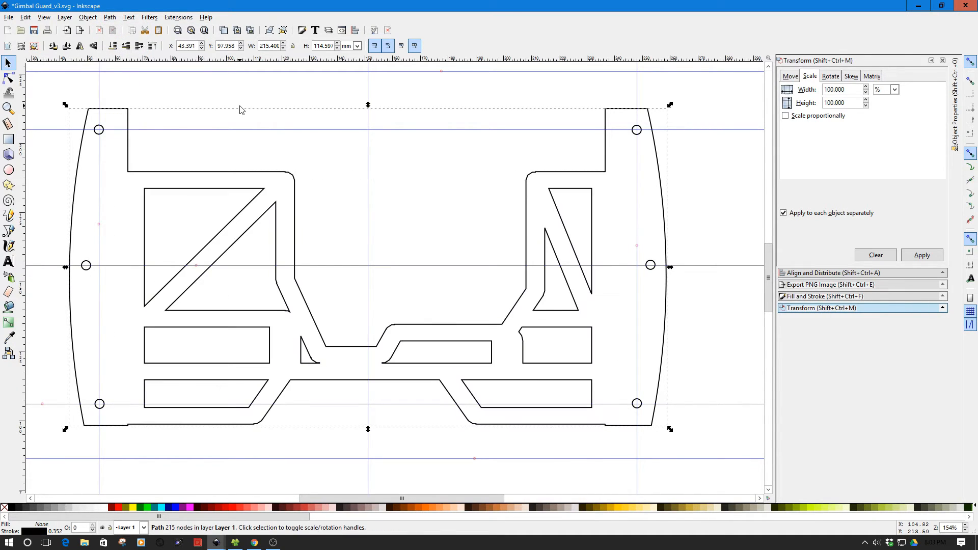
click(247, 88)
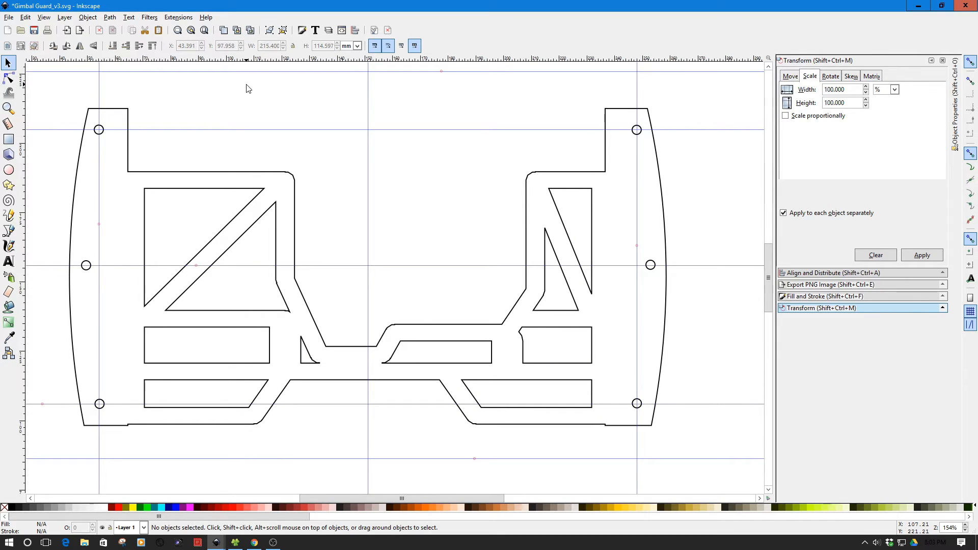
mouse_move(80, 233)
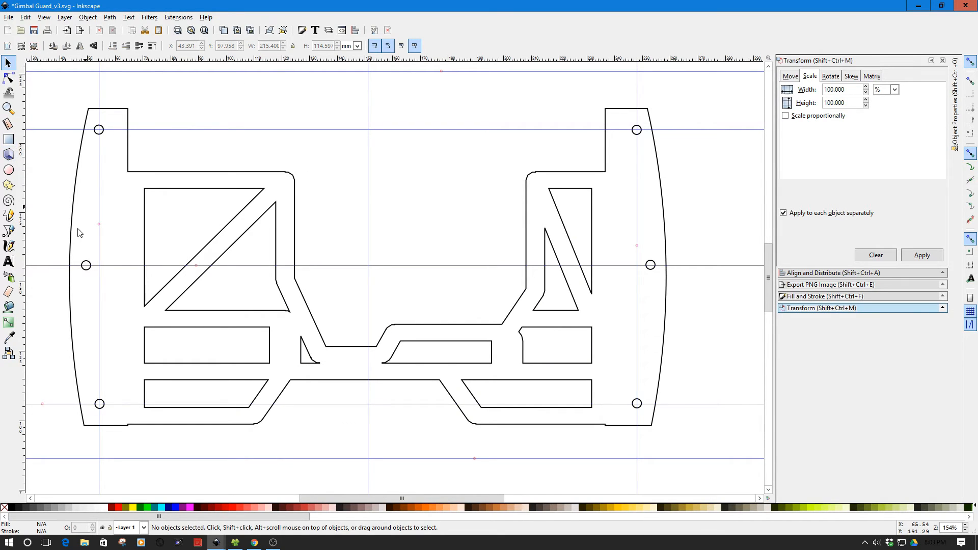
mouse_move(585, 254)
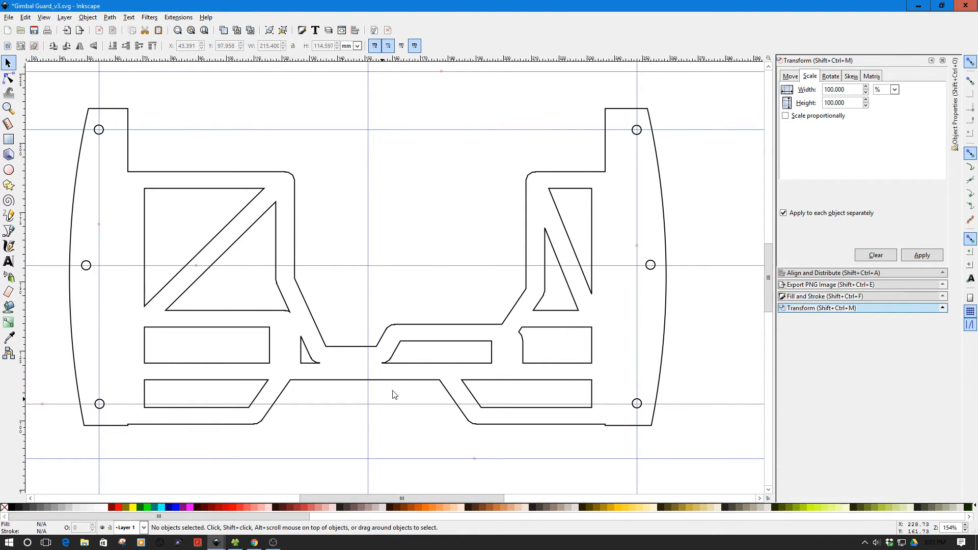
mouse_move(510, 413)
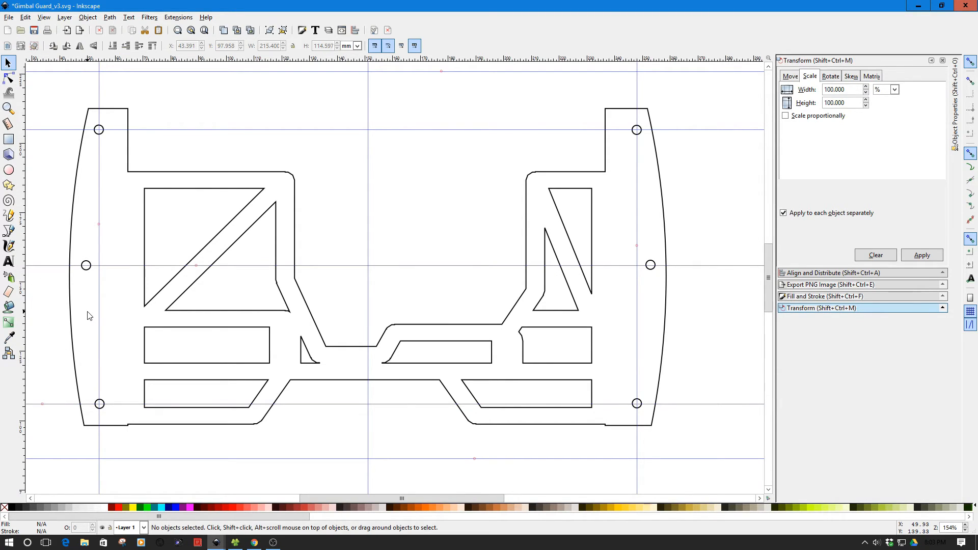
mouse_move(90, 315)
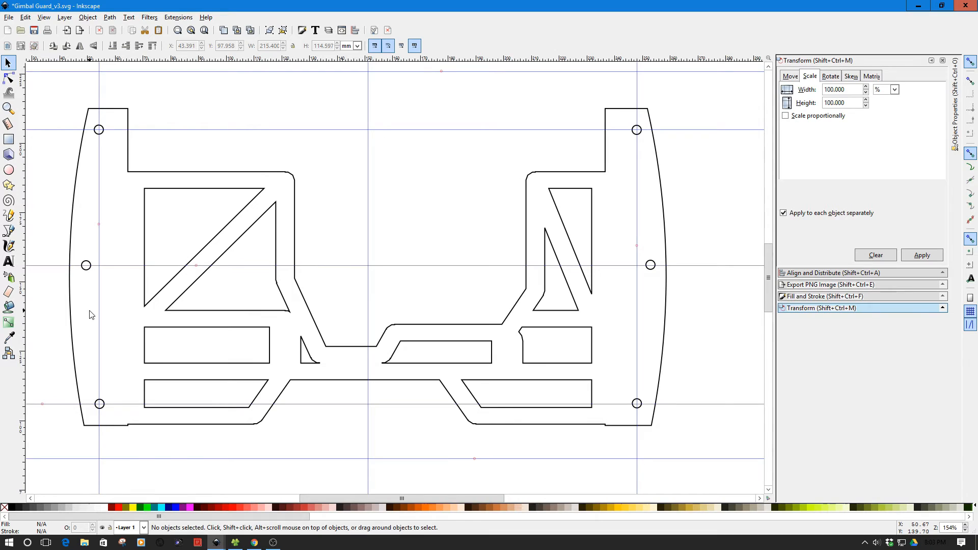
mouse_move(98, 314)
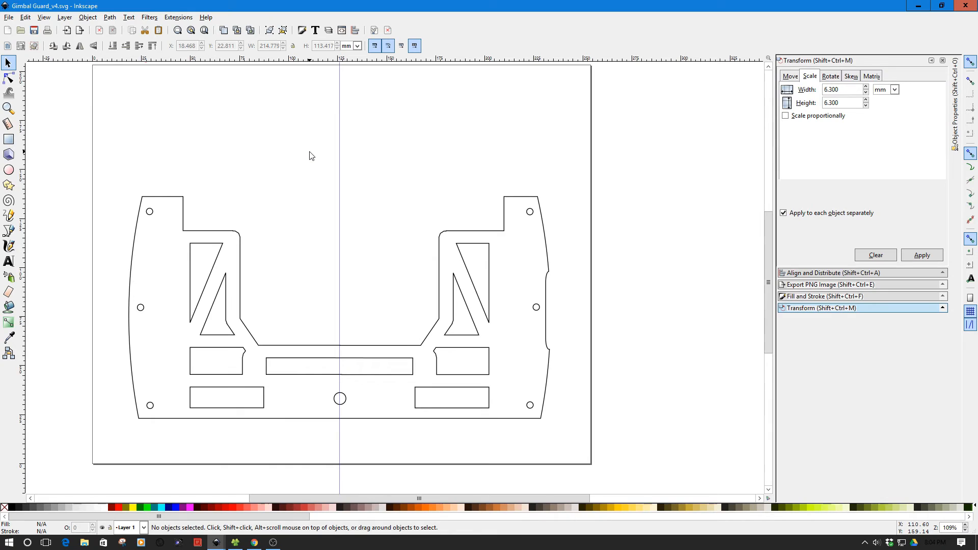
mouse_move(550, 322)
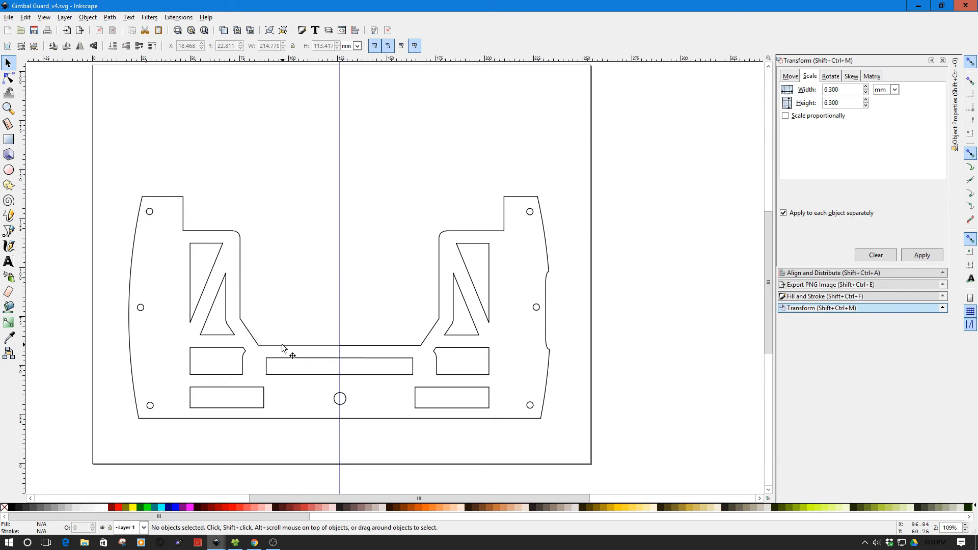
mouse_move(283, 347)
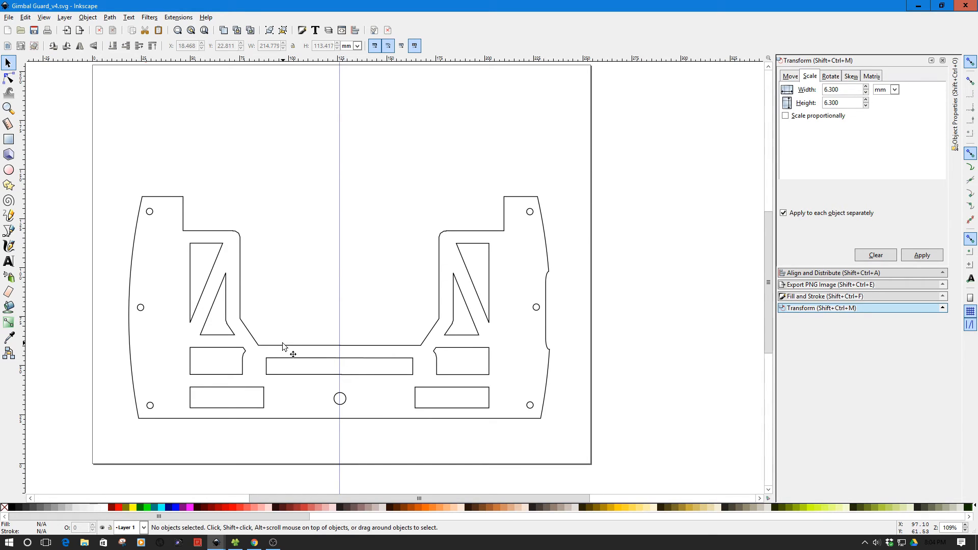